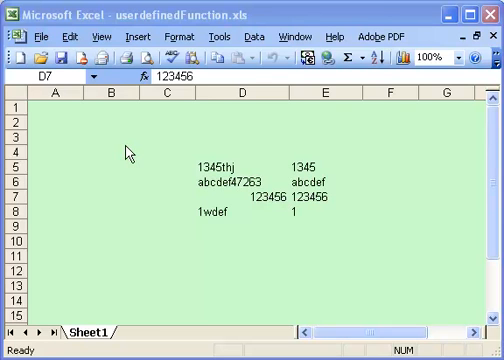
Bring up the Prefix function in Module1 and open the Debug menu.
{"action": "left_click", "coordinate": [240, 209]}
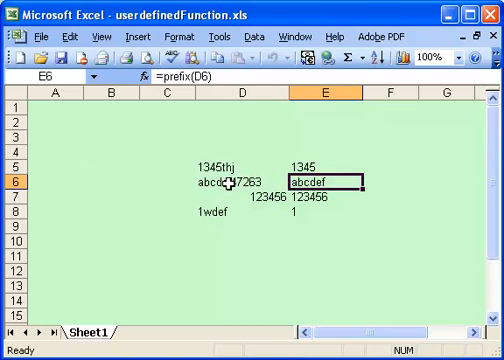
{"action": "mouse_move", "coordinate": [228, 171]}
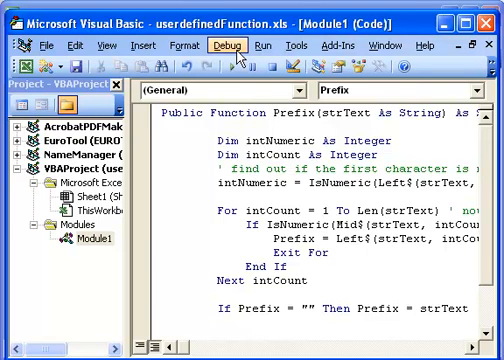
{"action": "left_click", "coordinate": [209, 45]}
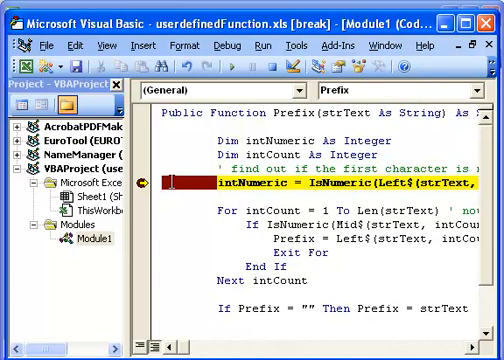
{"action": "mouse_move", "coordinate": [140, 190]}
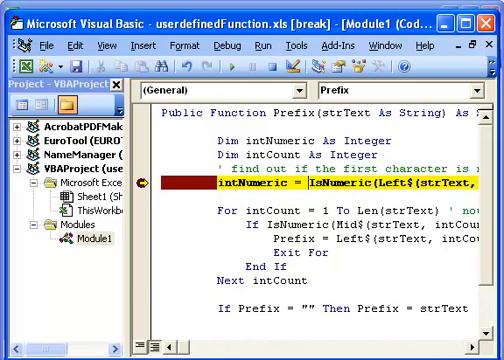
Scroll the code right while halted at the intNumeric = IsNumeric breakpoint.
{"action": "scroll", "scroll_direction": "right", "scroll_amount": 3}
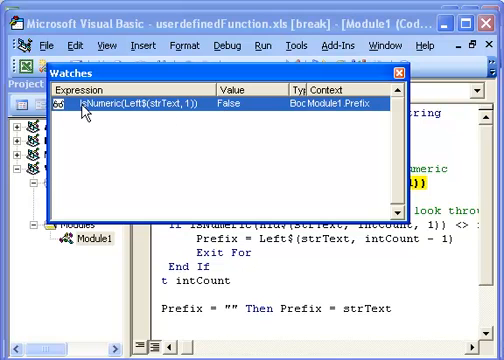
{"action": "mouse_move", "coordinate": [205, 101]}
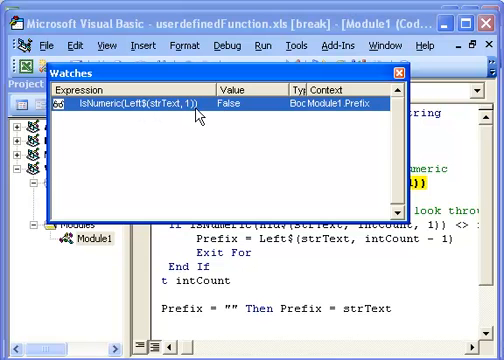
{"action": "mouse_move", "coordinate": [405, 82]}
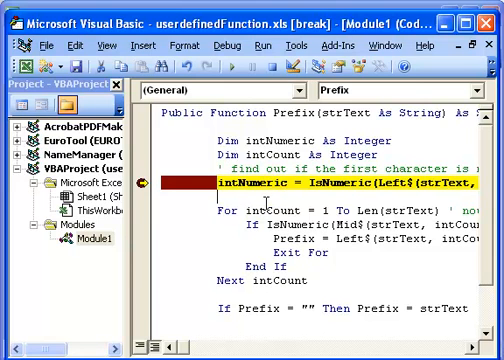
Step through the For loop with F8 until reaching the If Prefix = "" line.
{"action": "key", "text": "F8"}
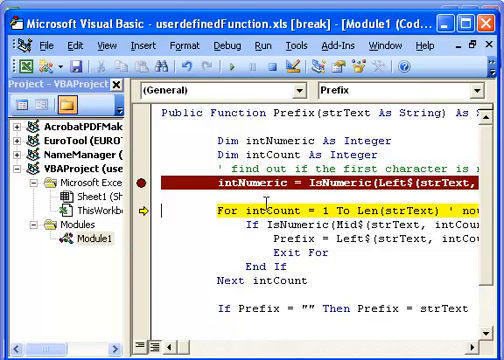
{"action": "mouse_move", "coordinate": [230, 186]}
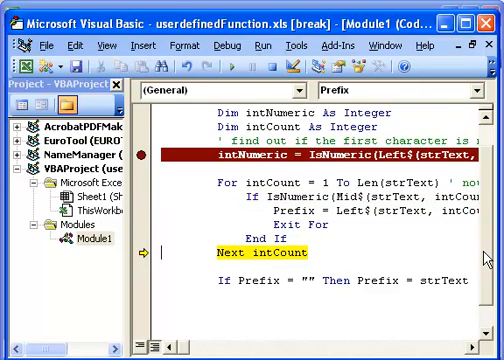
{"action": "key", "text": "F8"}
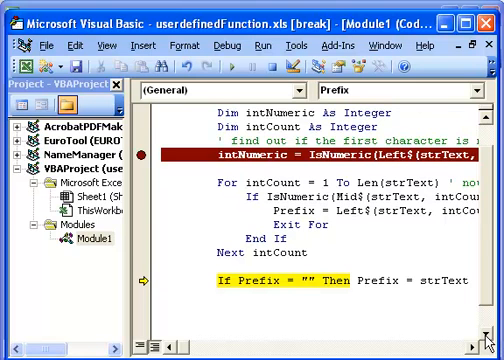
{"action": "scroll", "scroll_direction": "down", "scroll_amount": 3}
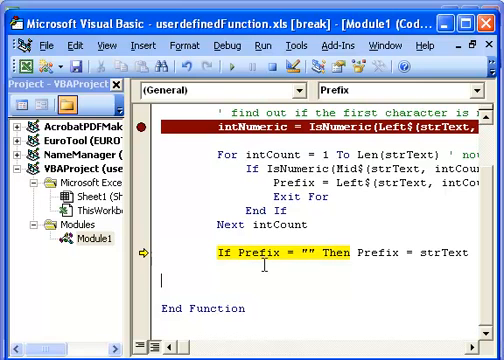
Add the line MsgBox ActiveCell.Value before End Function.
{"action": "type", "text": "a"}
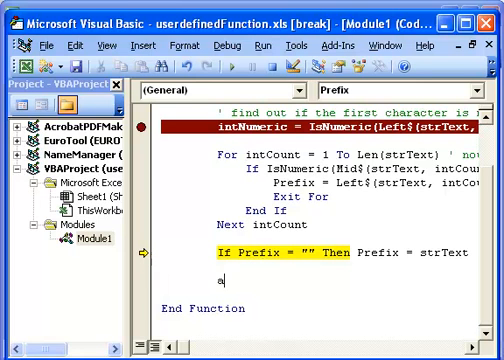
{"action": "type", "text": "ctivecell"}
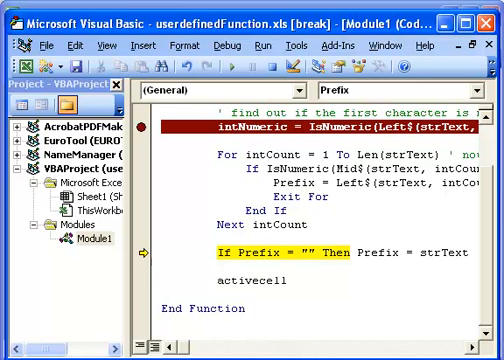
{"action": "type", "text": ".Value"}
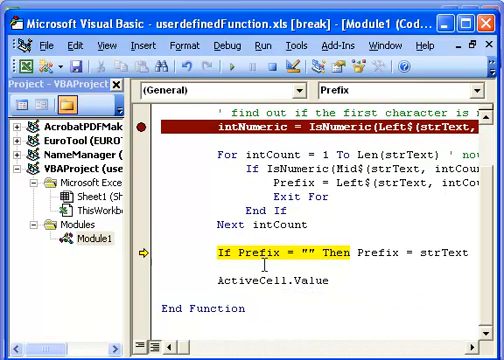
{"action": "type", "text": "MsgBox"}
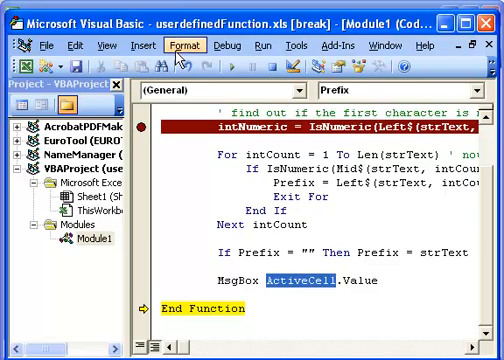
Add a watch on ActiveCell through Debug > Add Watch.
{"action": "left_click", "coordinate": [227, 45]}
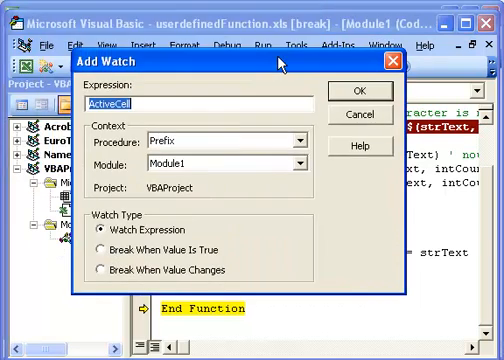
{"action": "left_click", "coordinate": [351, 90]}
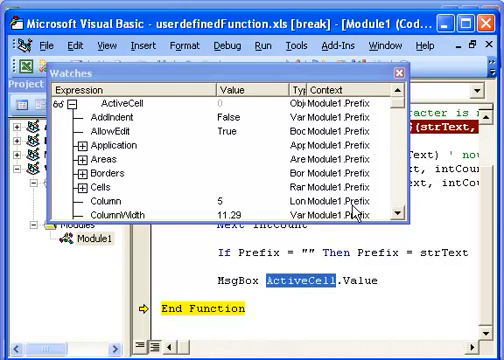
Scroll the ActiveCell watch properties down to Formula =prefix(D6).
{"action": "scroll", "scroll_direction": "down", "scroll_amount": 3}
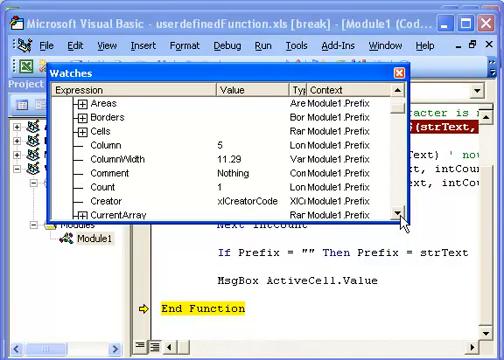
{"action": "mouse_move", "coordinate": [143, 148]}
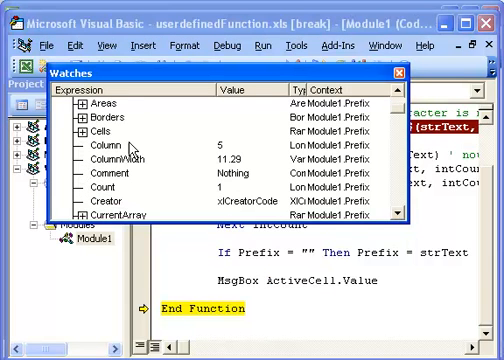
{"action": "mouse_move", "coordinate": [232, 153]}
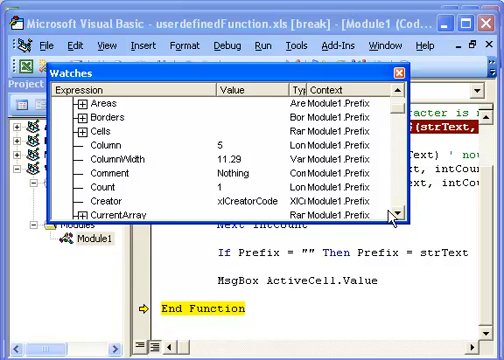
{"action": "scroll", "scroll_direction": "down", "scroll_amount": 3}
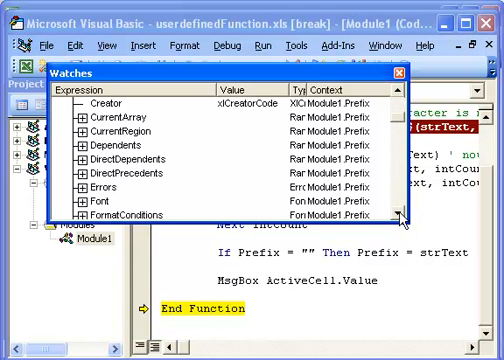
{"action": "scroll", "scroll_direction": "down", "scroll_amount": 3}
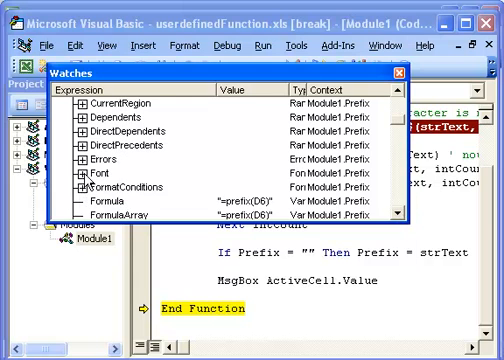